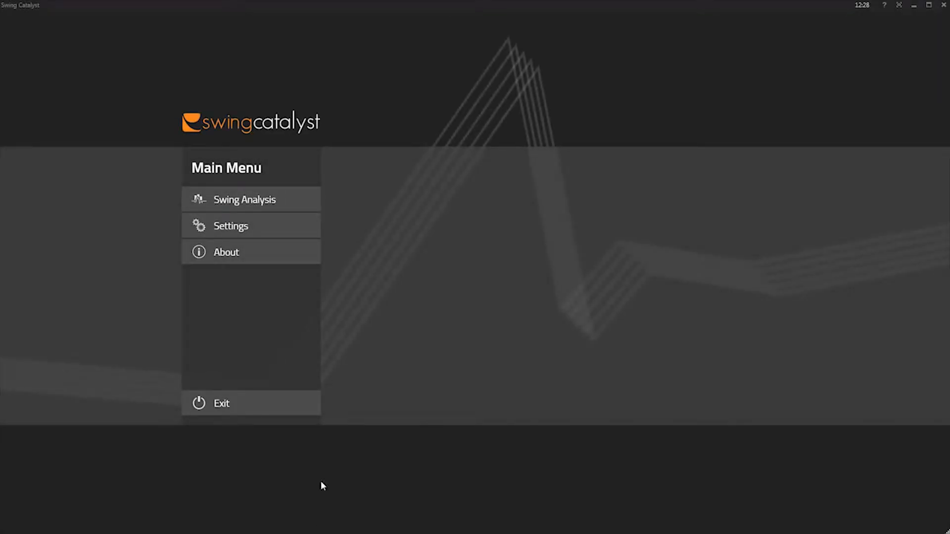
- Open Swing Analysis from the Main Menu to show the Select Golfer list
click(244, 199)
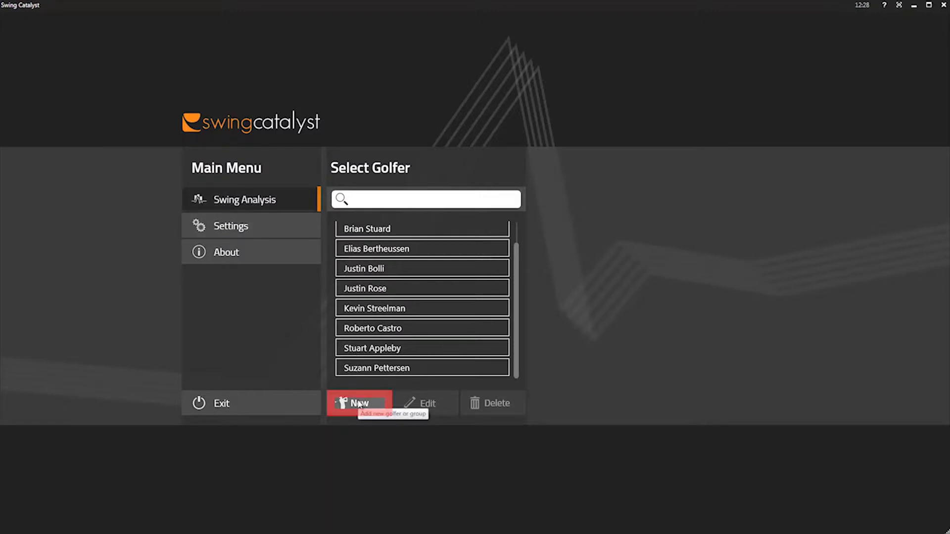
click(358, 403)
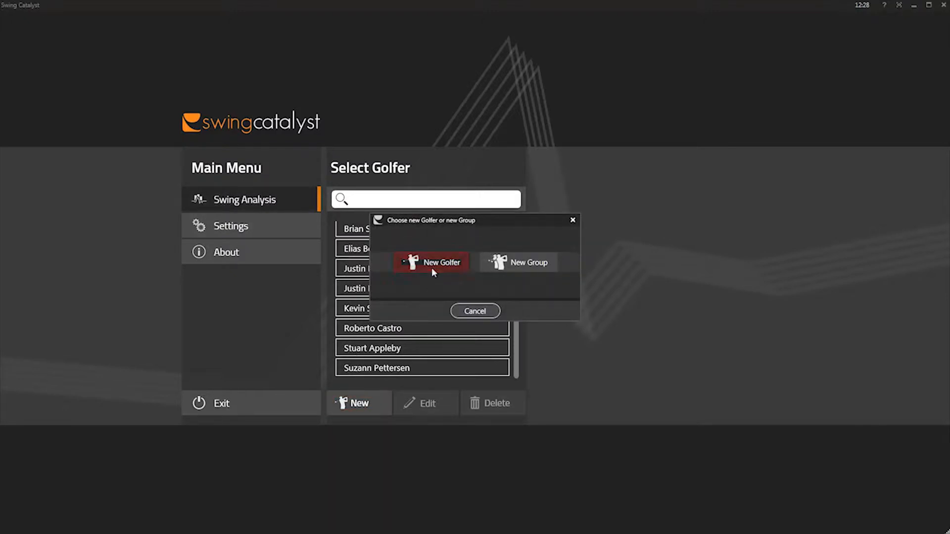
click(431, 262)
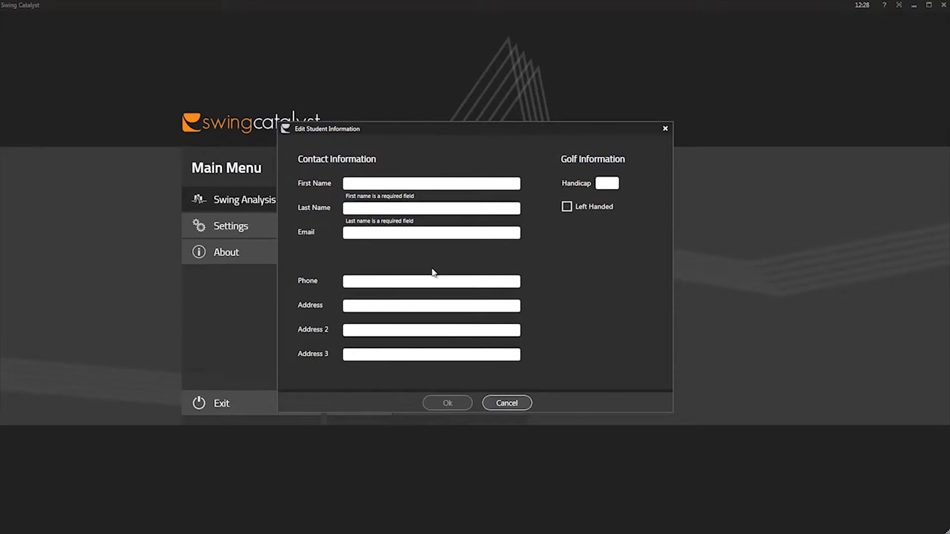
text(Swing)
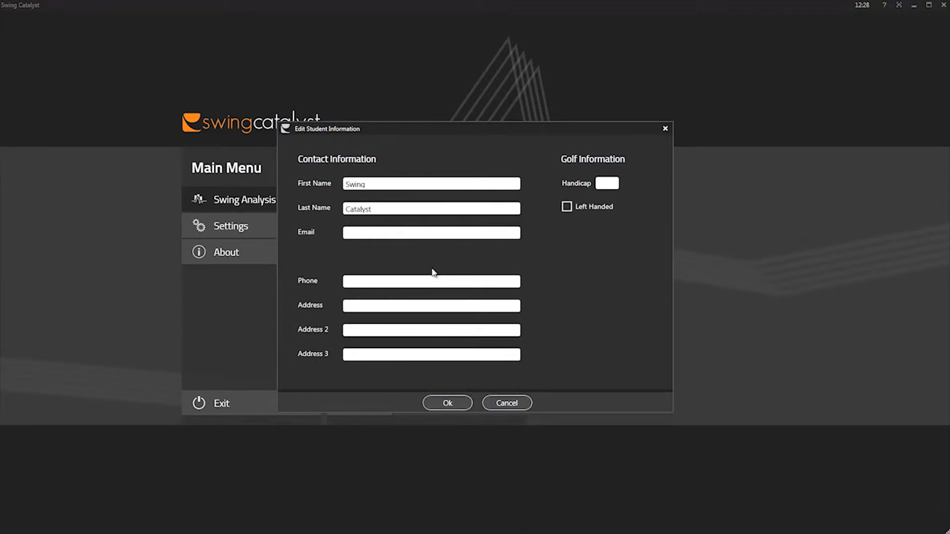
click(431, 232)
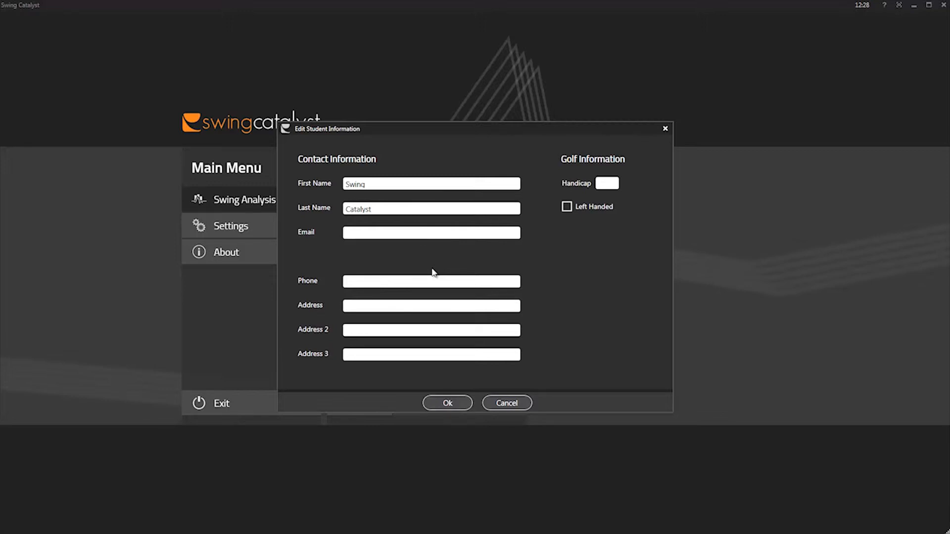
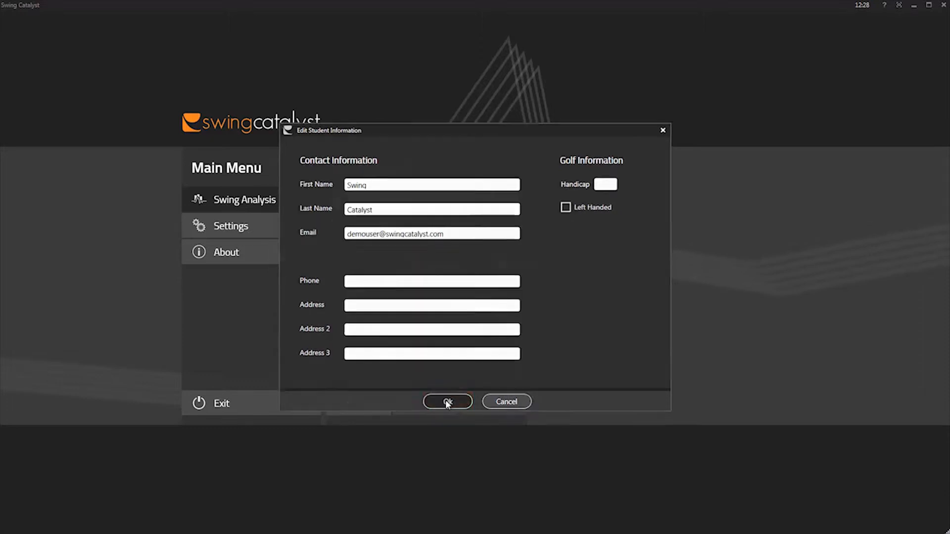
- Confirm the Edit Student Information dialog to save golfer Swing Catalyst
click(447, 402)
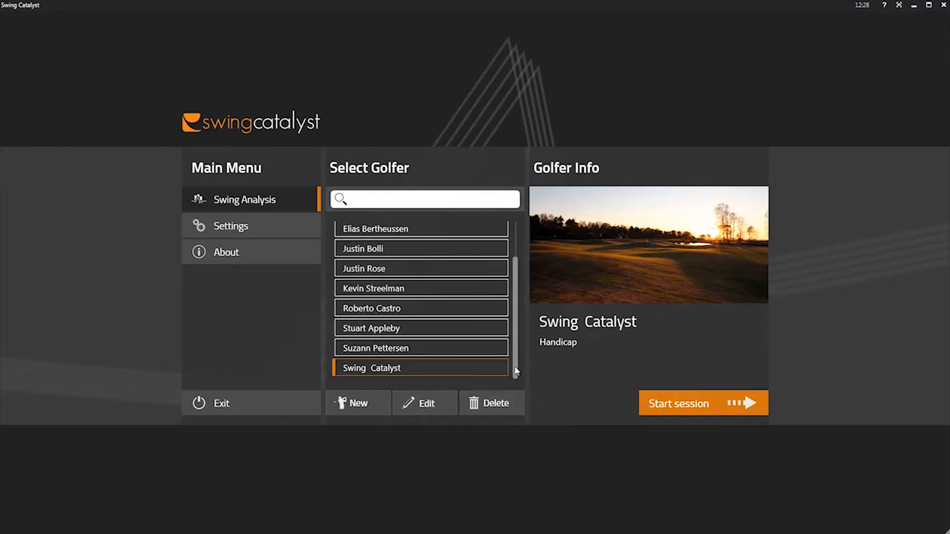
mouse_move(394, 368)
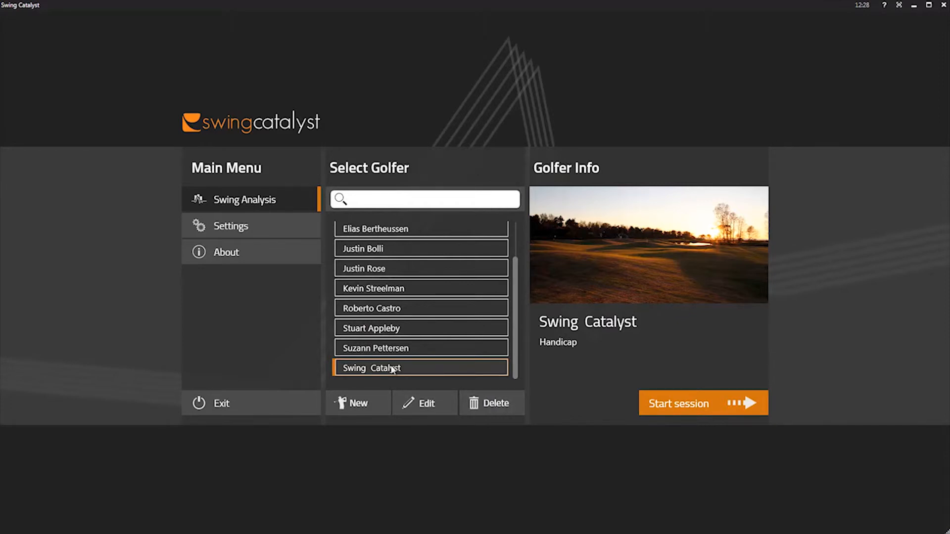
mouse_move(461, 374)
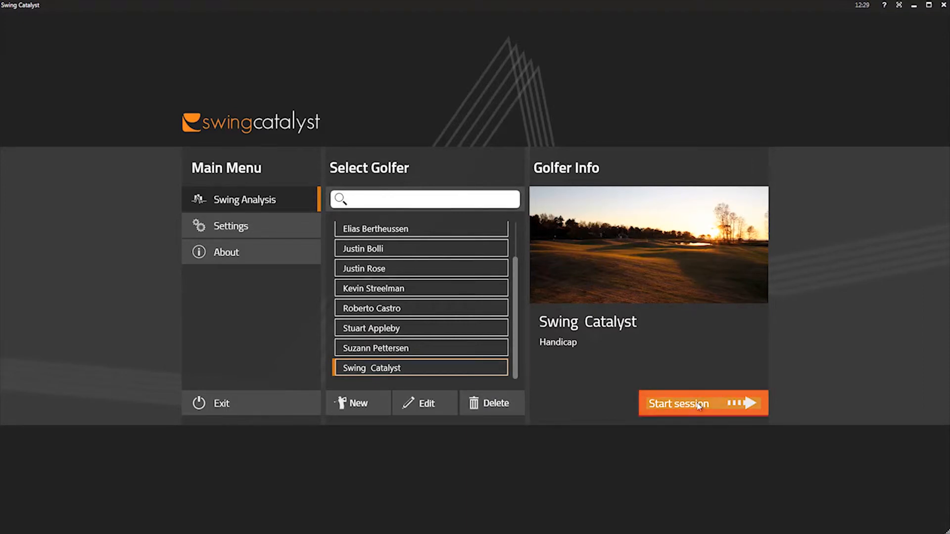
- Start a session for Swing Catalyst and expand the right-edge data panels
click(702, 404)
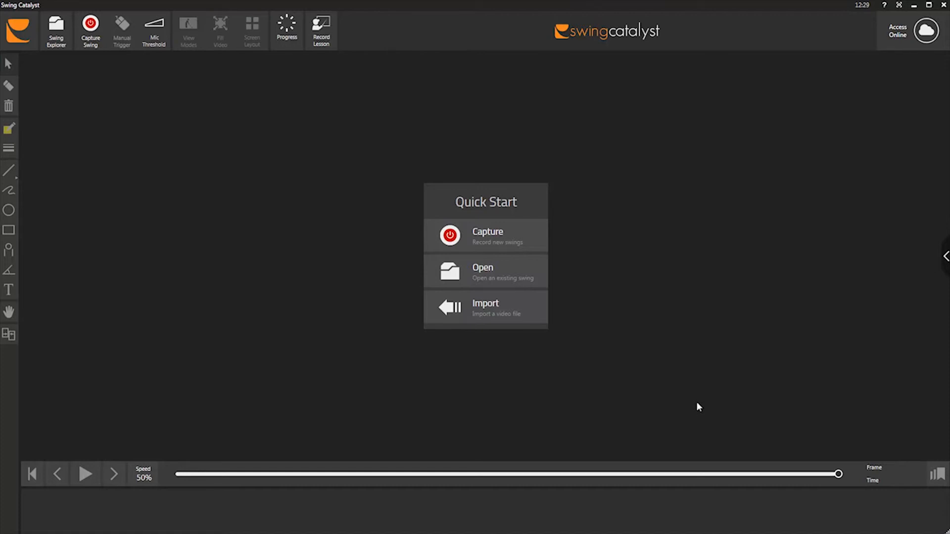
click(946, 256)
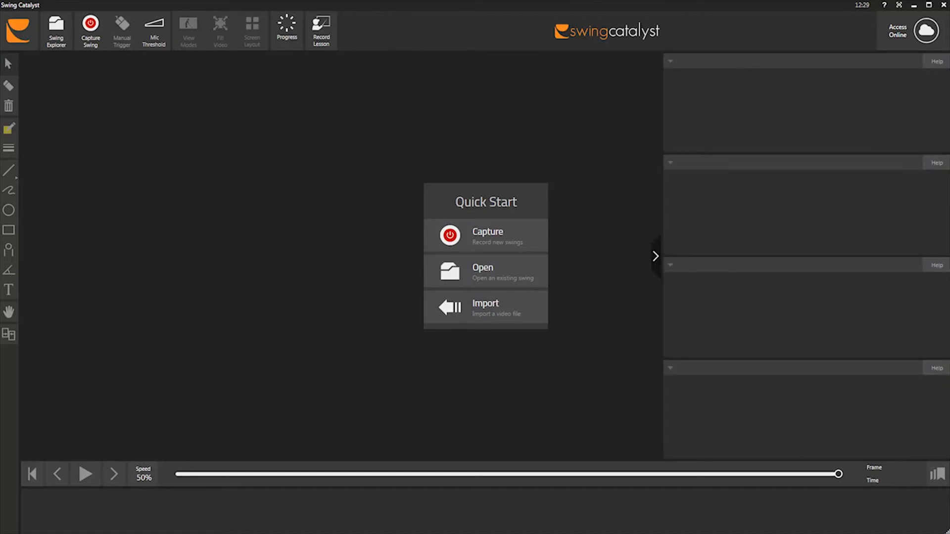